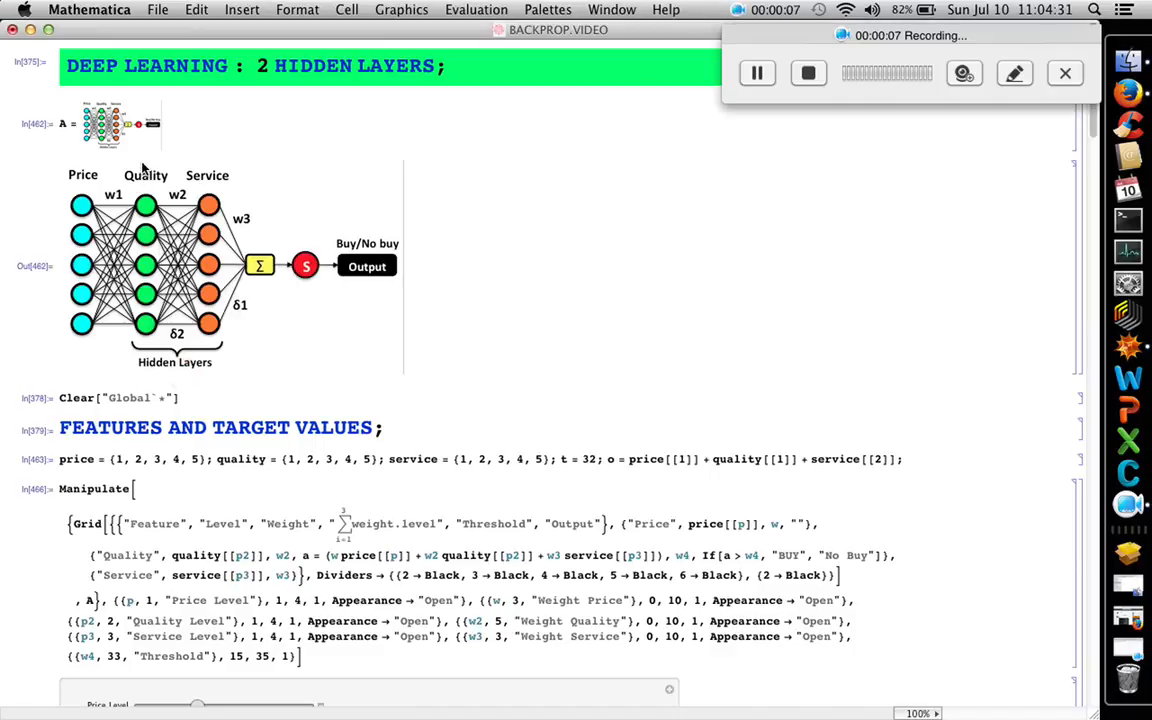
# Select the two-hidden-layer network diagram before evaluating the feature and Manipulate cells.
pyautogui.click(230, 264)
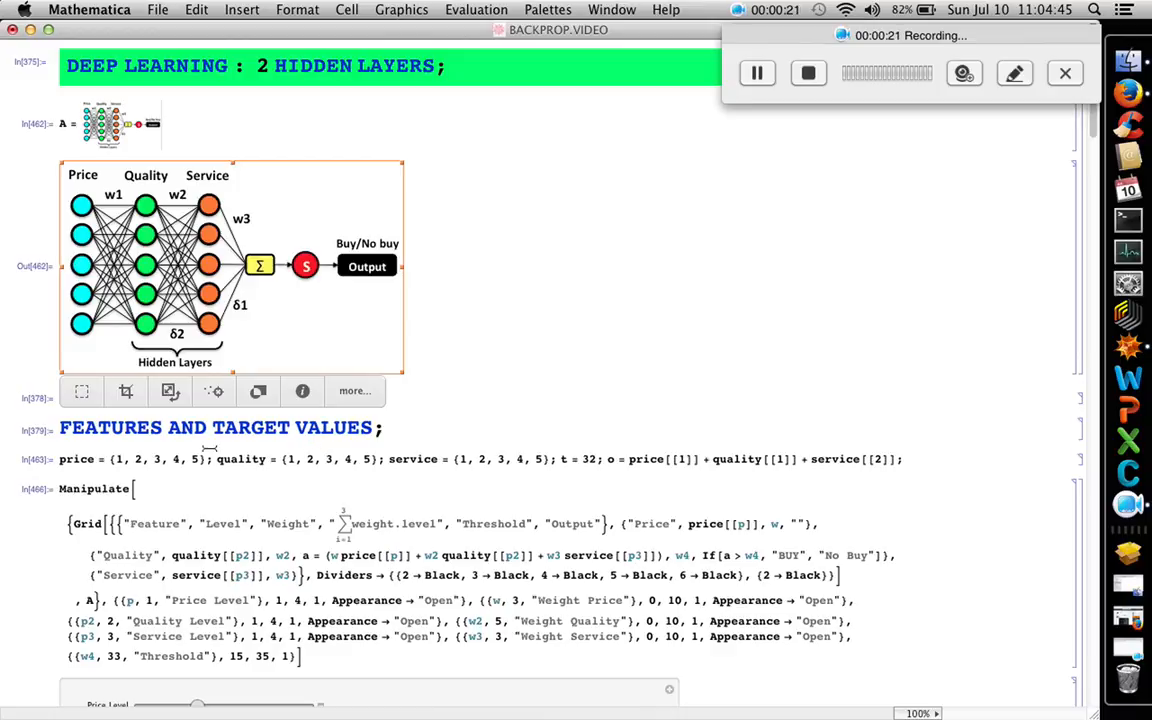
pyautogui.moveTo(1072, 236)
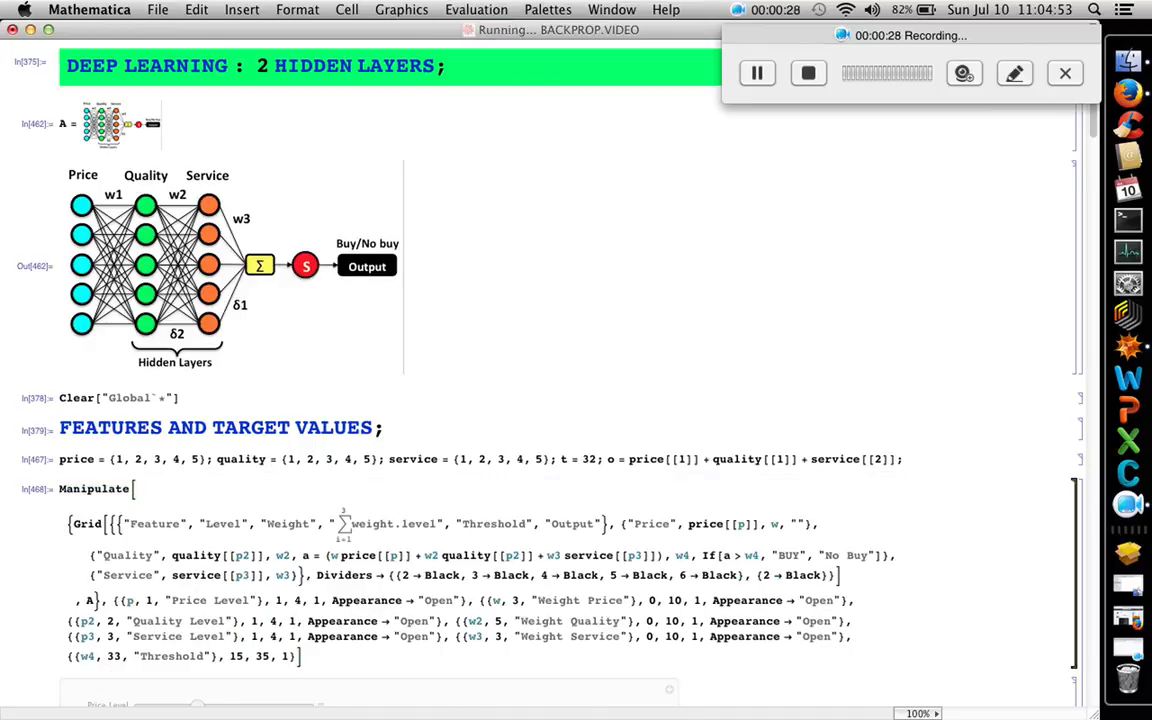
# Scroll the notebook down to the Manipulate panel showing weighted sum 22 vs threshold 33, No Buy.
pyautogui.scroll(-3)
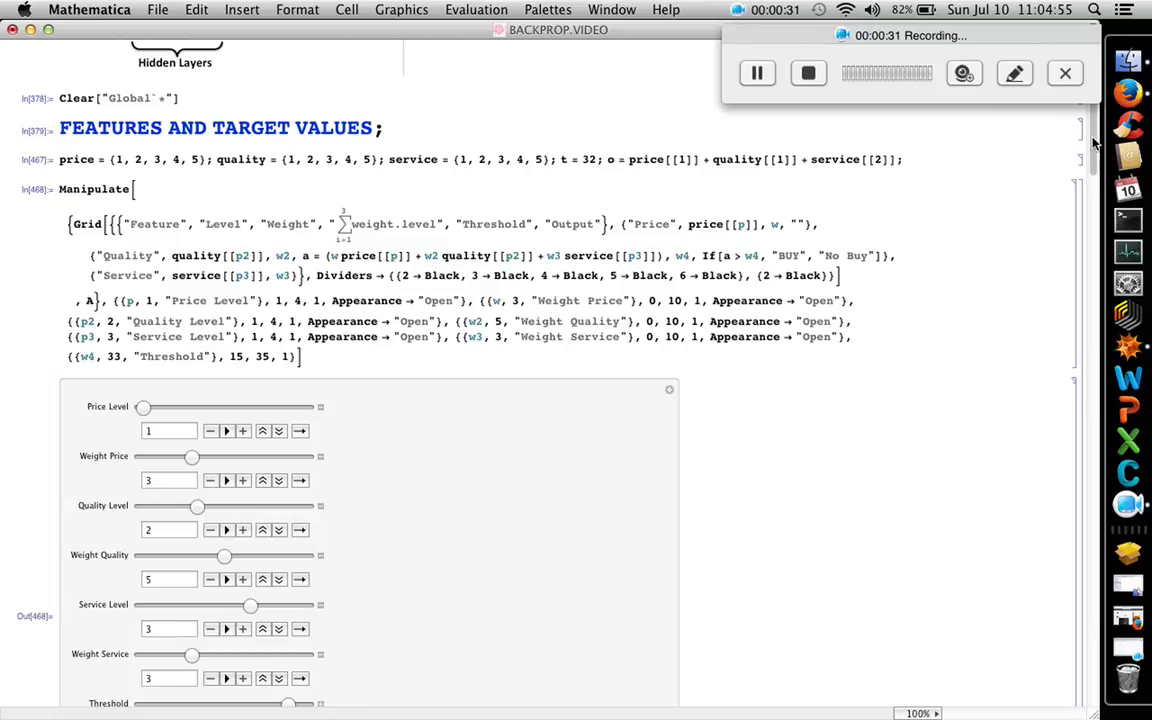
pyautogui.scroll(-3)
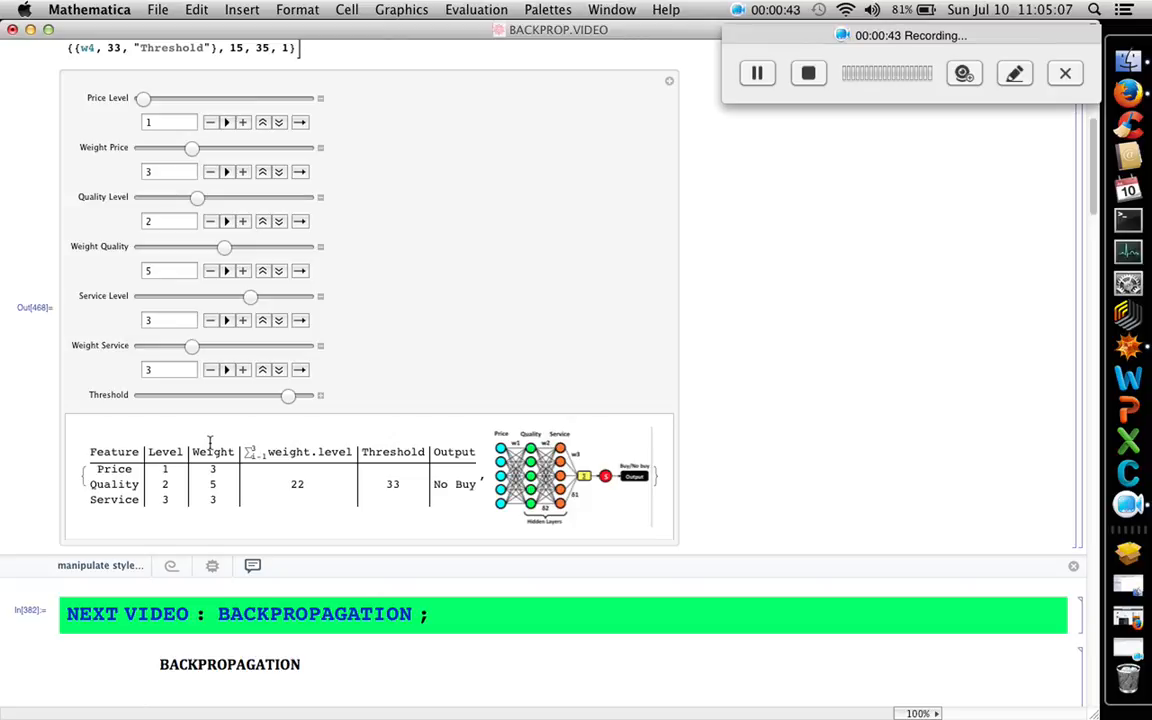
pyautogui.moveTo(288, 444)
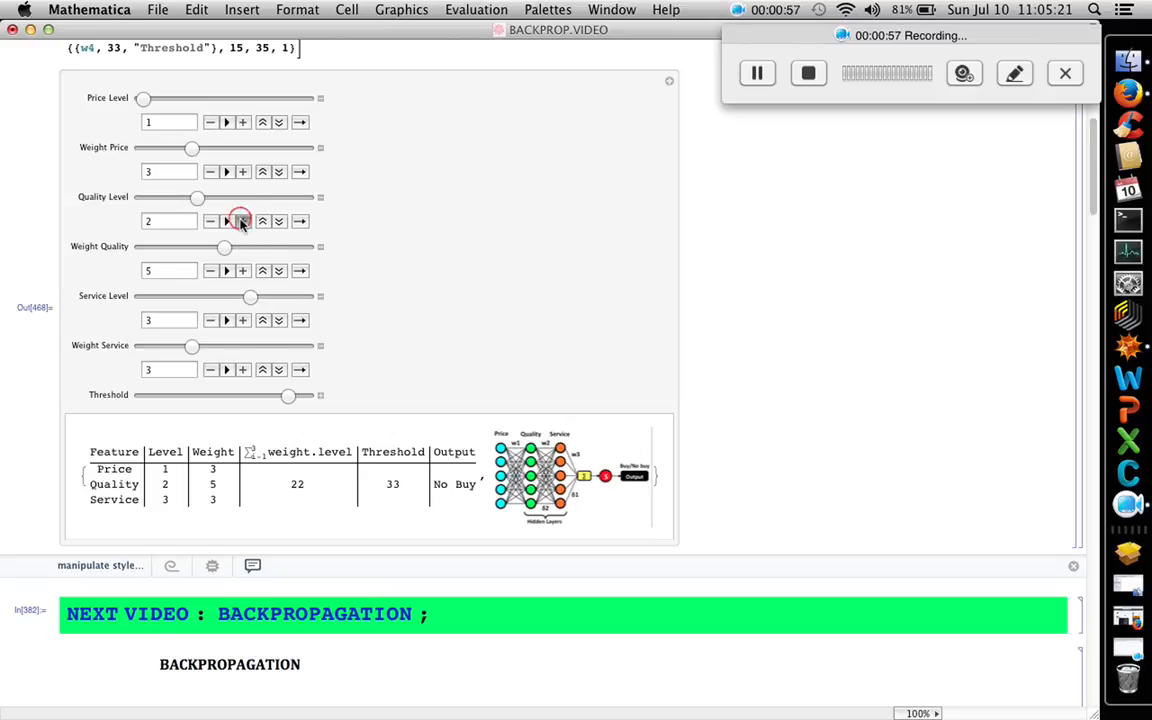
# Raise Quality level and weight until the sum hits 36 (BUY), then lower the weight to 4 (No Buy at 24).
pyautogui.click(240, 220)
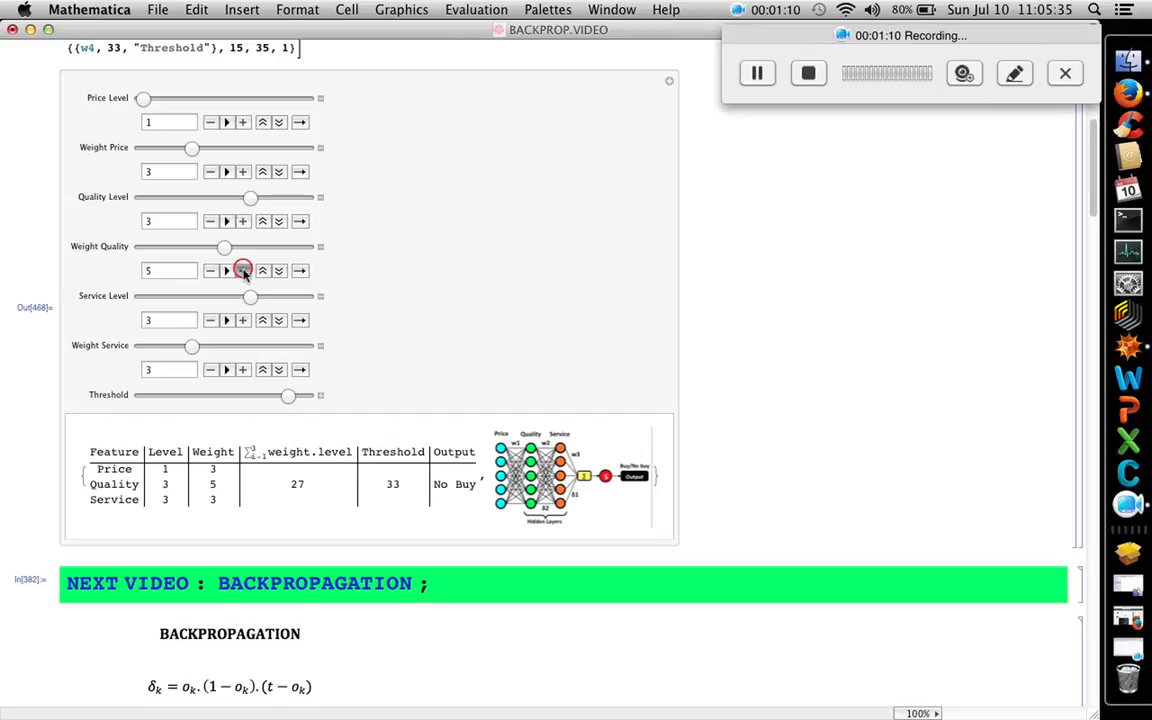
pyautogui.click(242, 270)
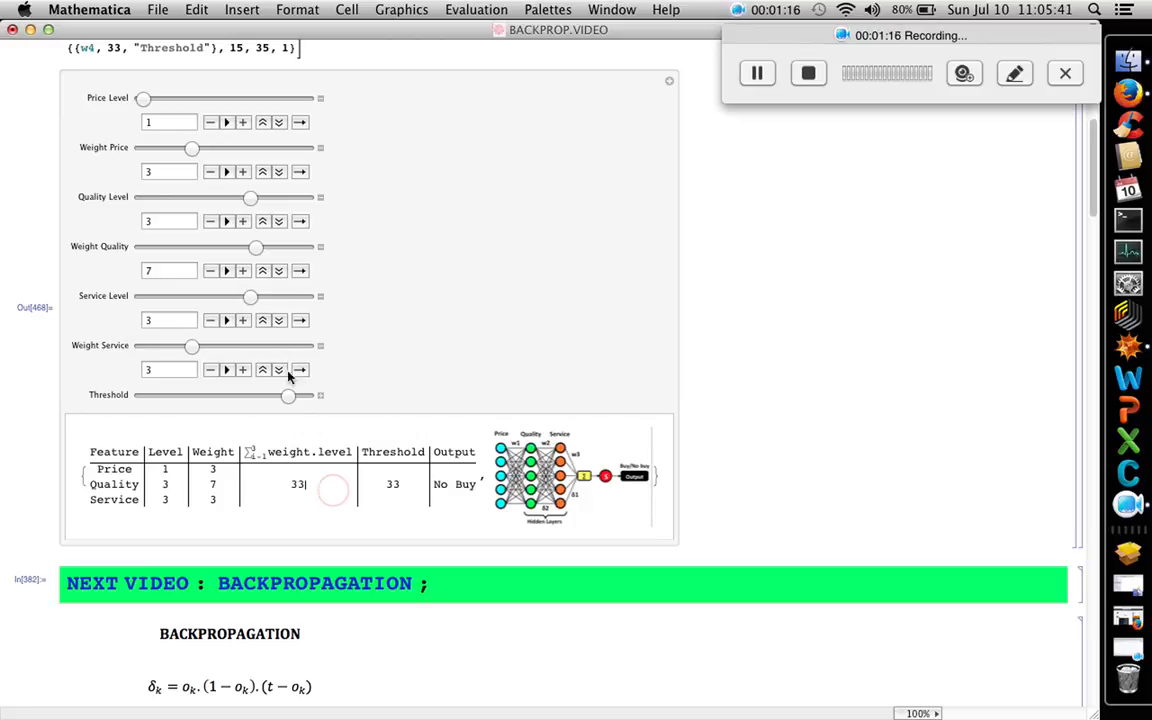
pyautogui.click(242, 270)
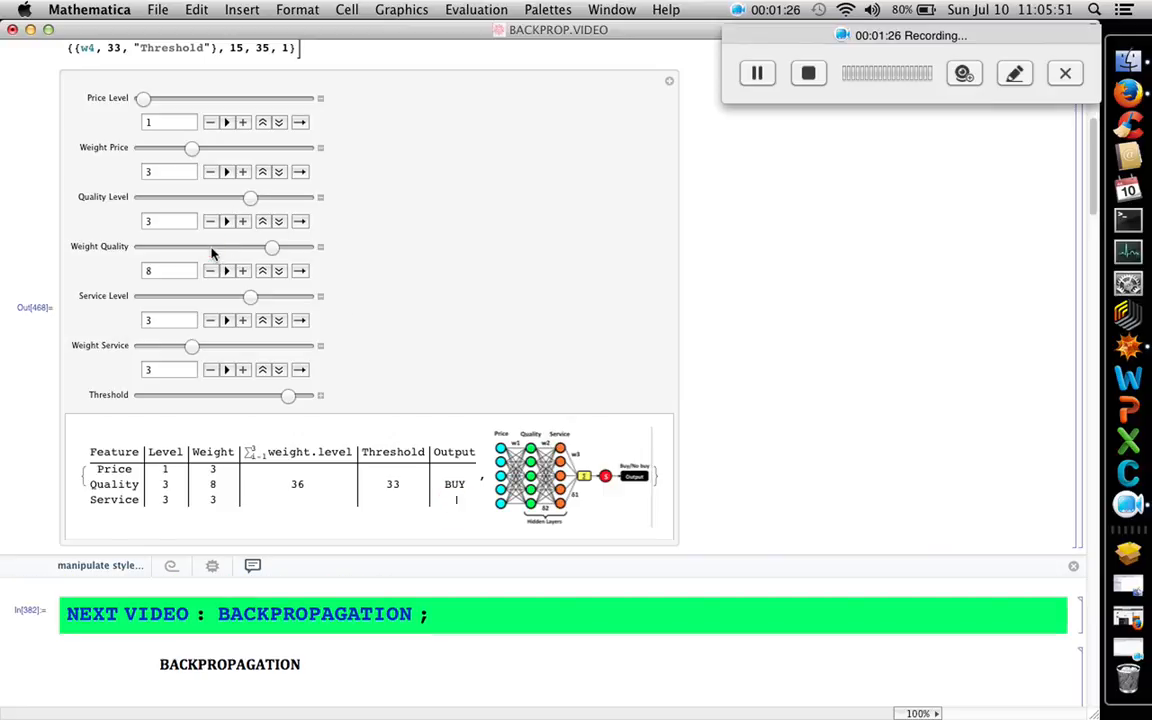
pyautogui.moveTo(272, 248); pyautogui.dragTo(208, 248)
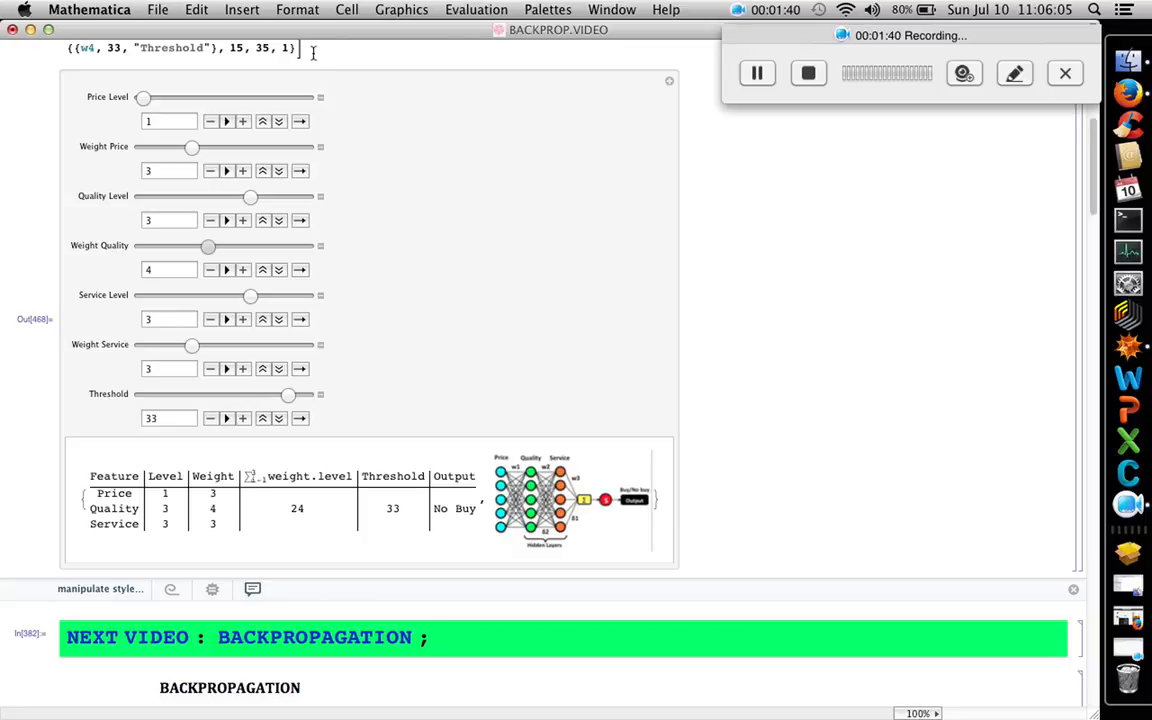
pyautogui.moveTo(208, 106)
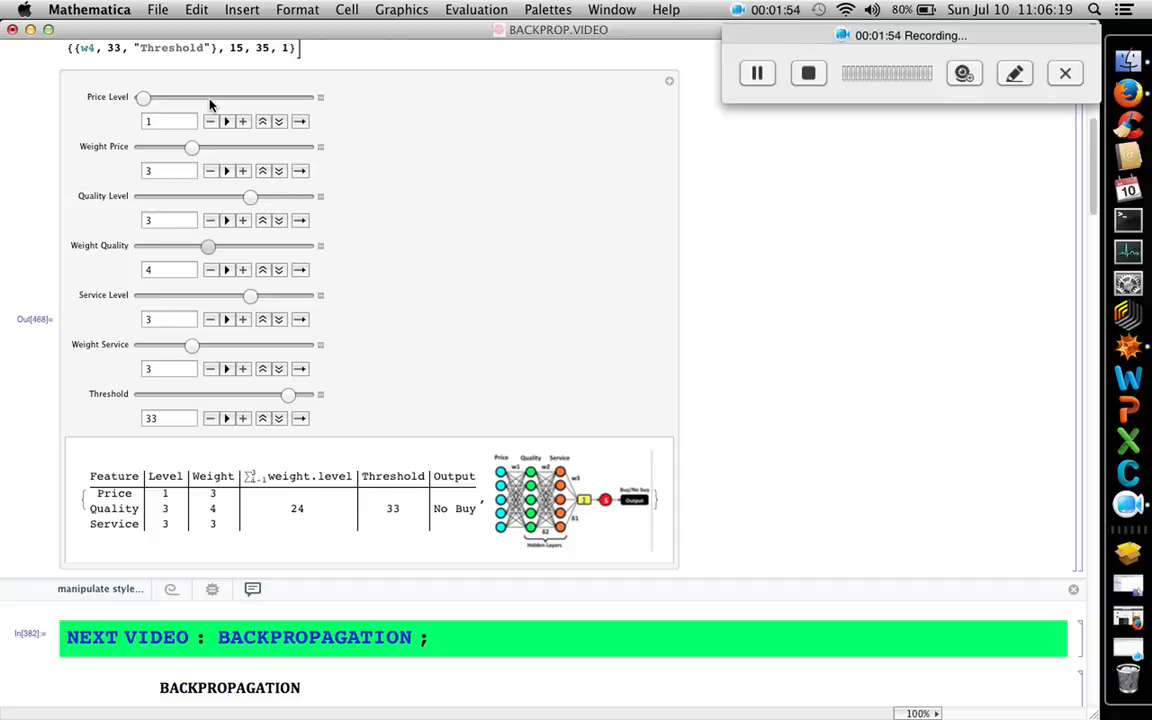
pyautogui.moveTo(240, 150)
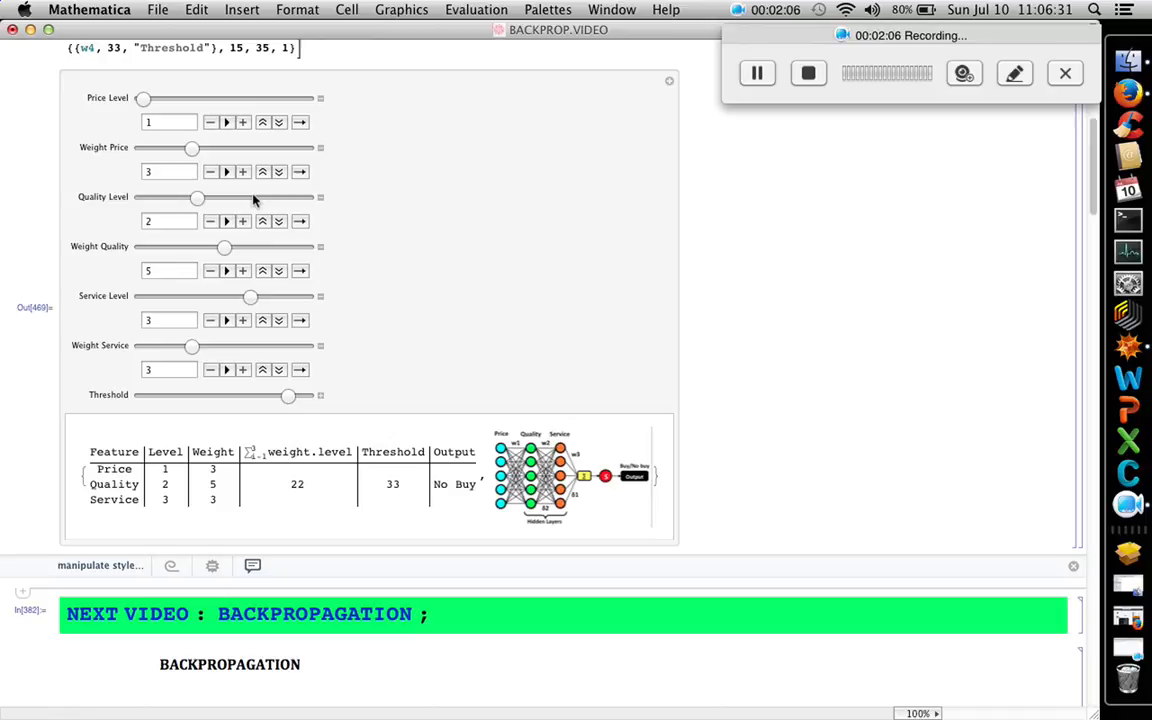
# Set Quality level 3 and Service weight 6, giving weighted sum 45 above 33: BUY.
pyautogui.moveTo(196, 198); pyautogui.dragTo(250, 198)
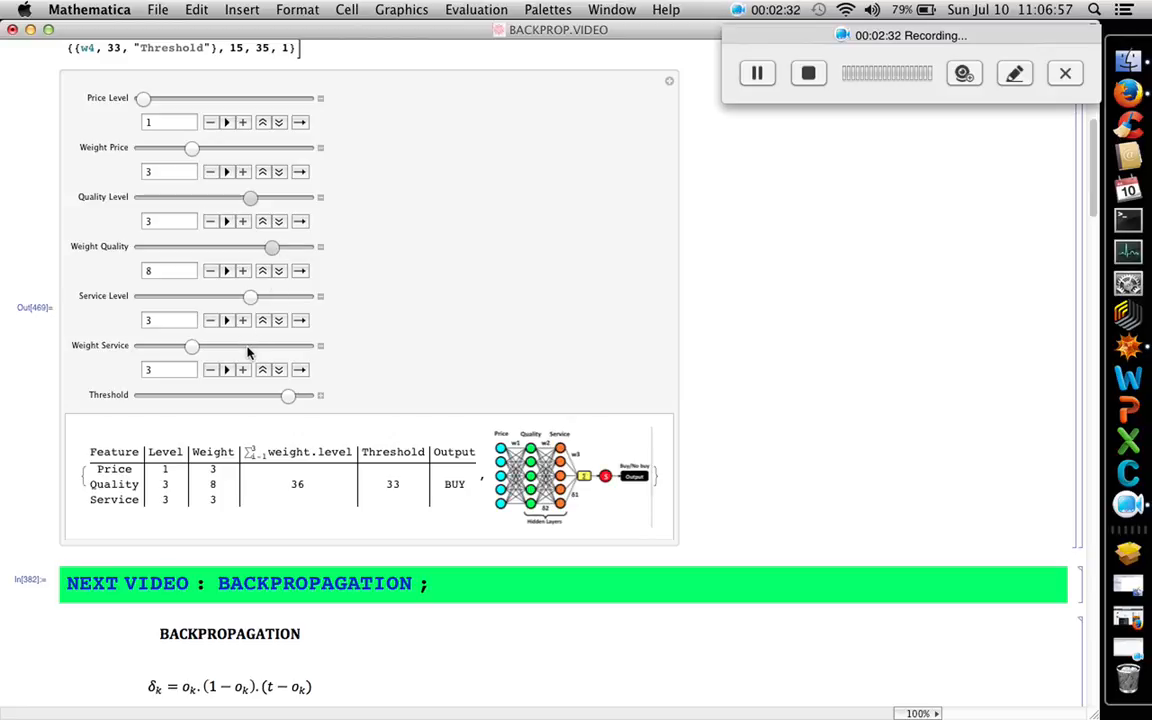
pyautogui.moveTo(192, 346); pyautogui.dragTo(240, 346)
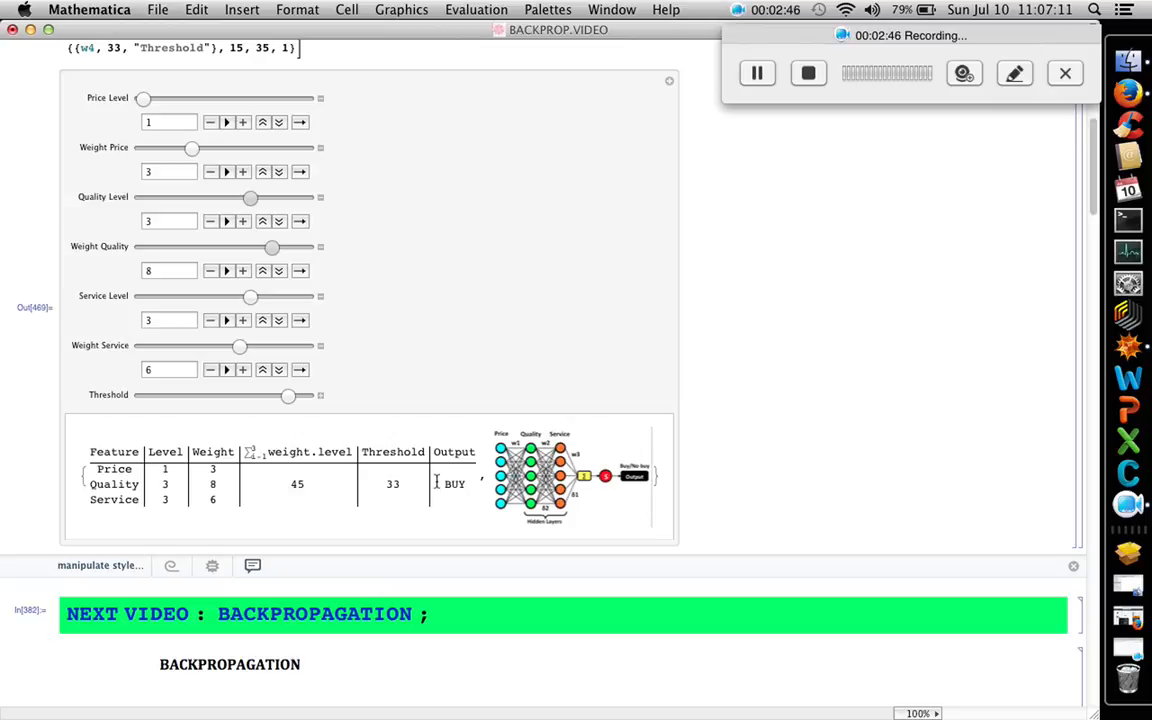
pyautogui.moveTo(560, 344)
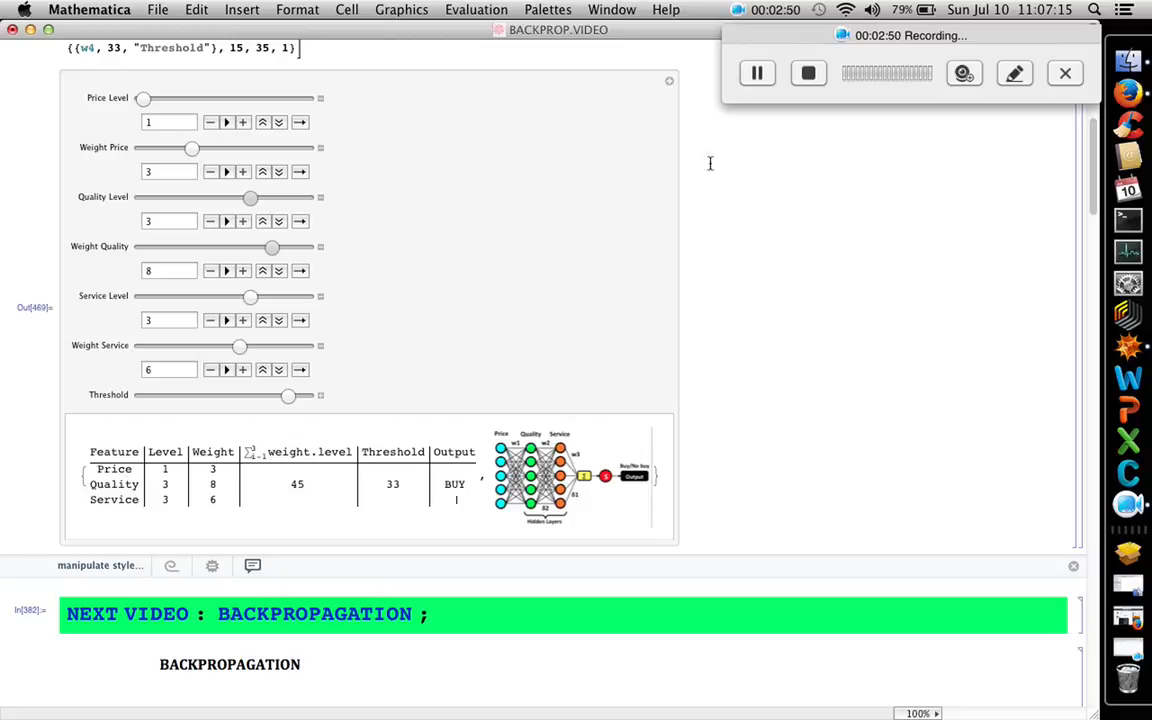
pyautogui.moveTo(628, 184)
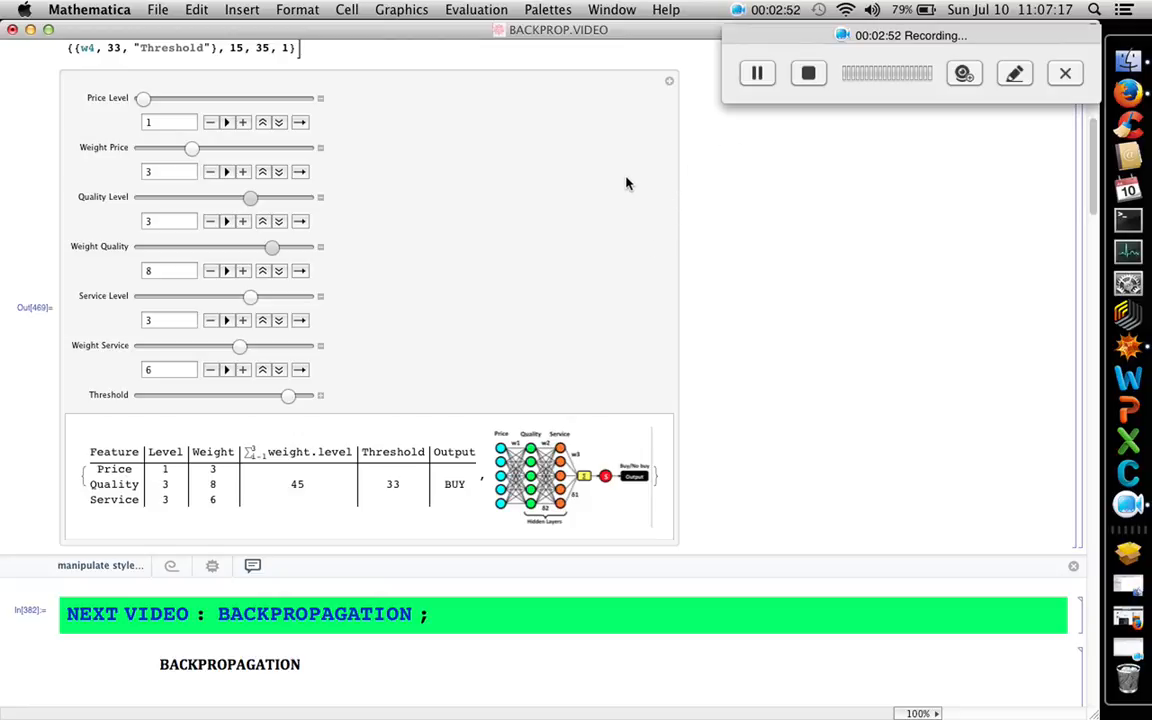